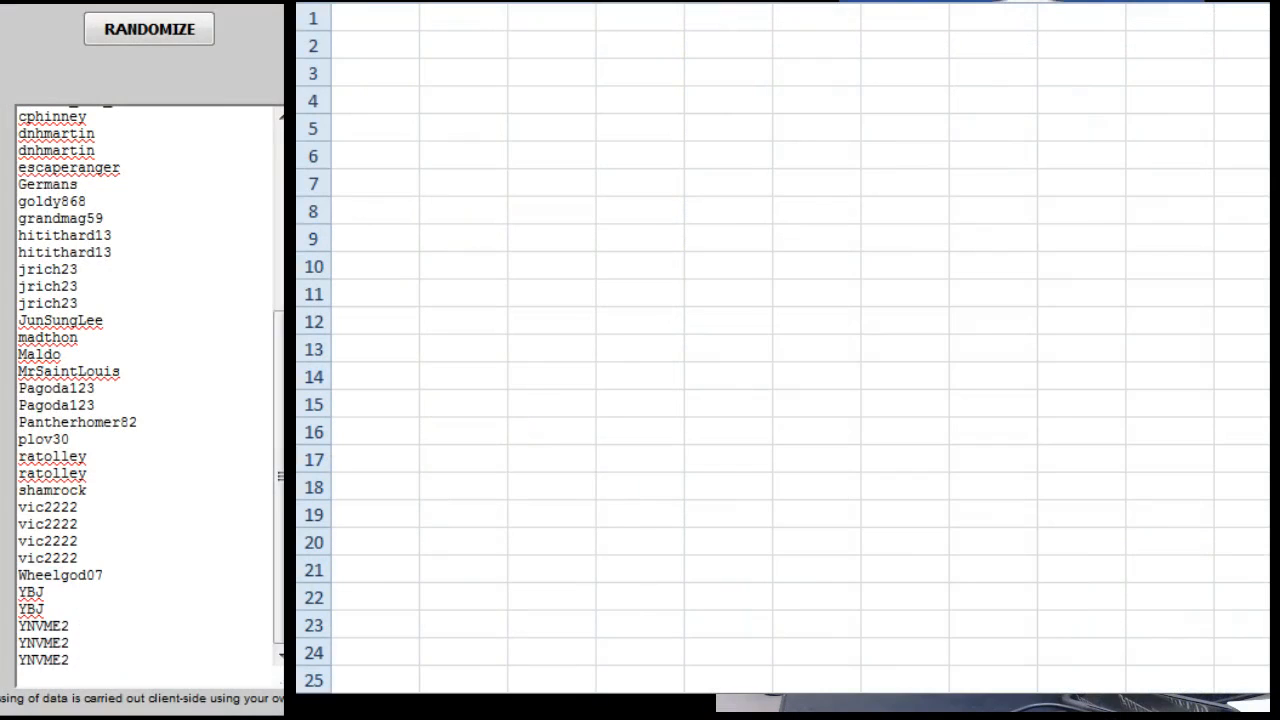
Step: Randomize the pasted username list four times on Random.org
{"action": "scroll", "scroll_direction": "up", "scroll_amount": 3}
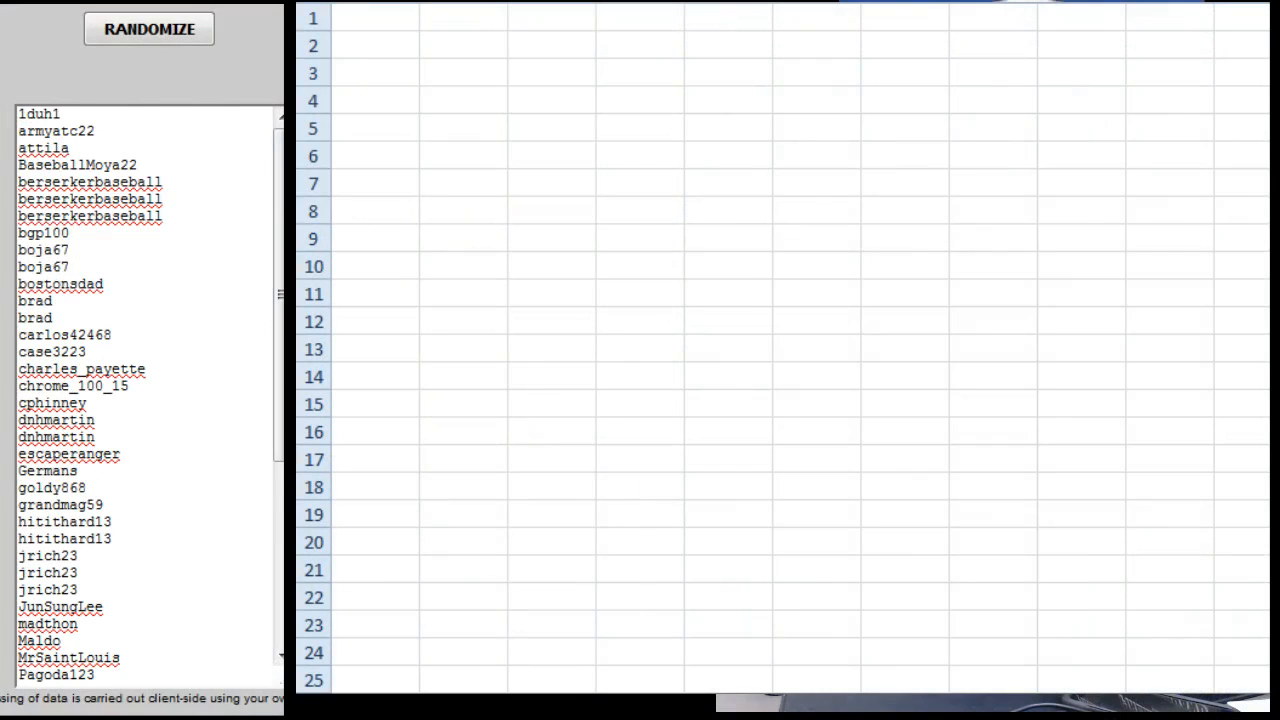
{"action": "mouse_move", "coordinate": [148, 29]}
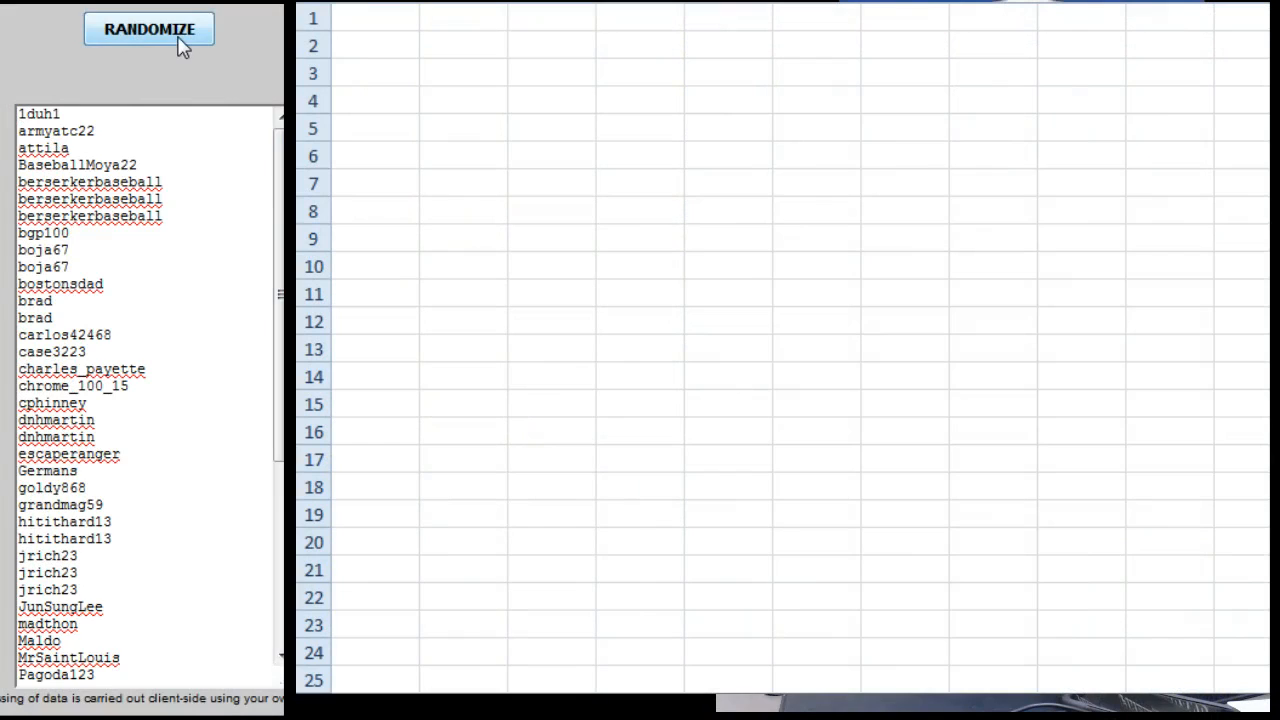
{"action": "left_click", "coordinate": [148, 29]}
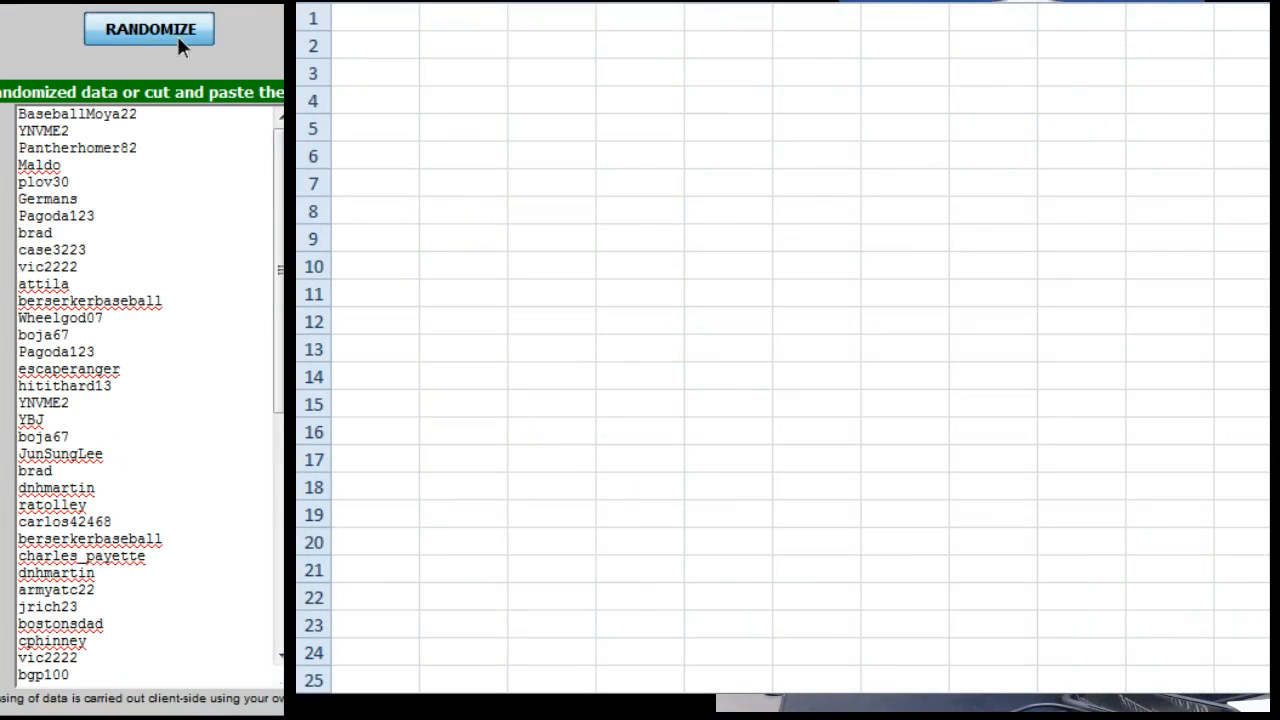
{"action": "left_click", "coordinate": [149, 29]}
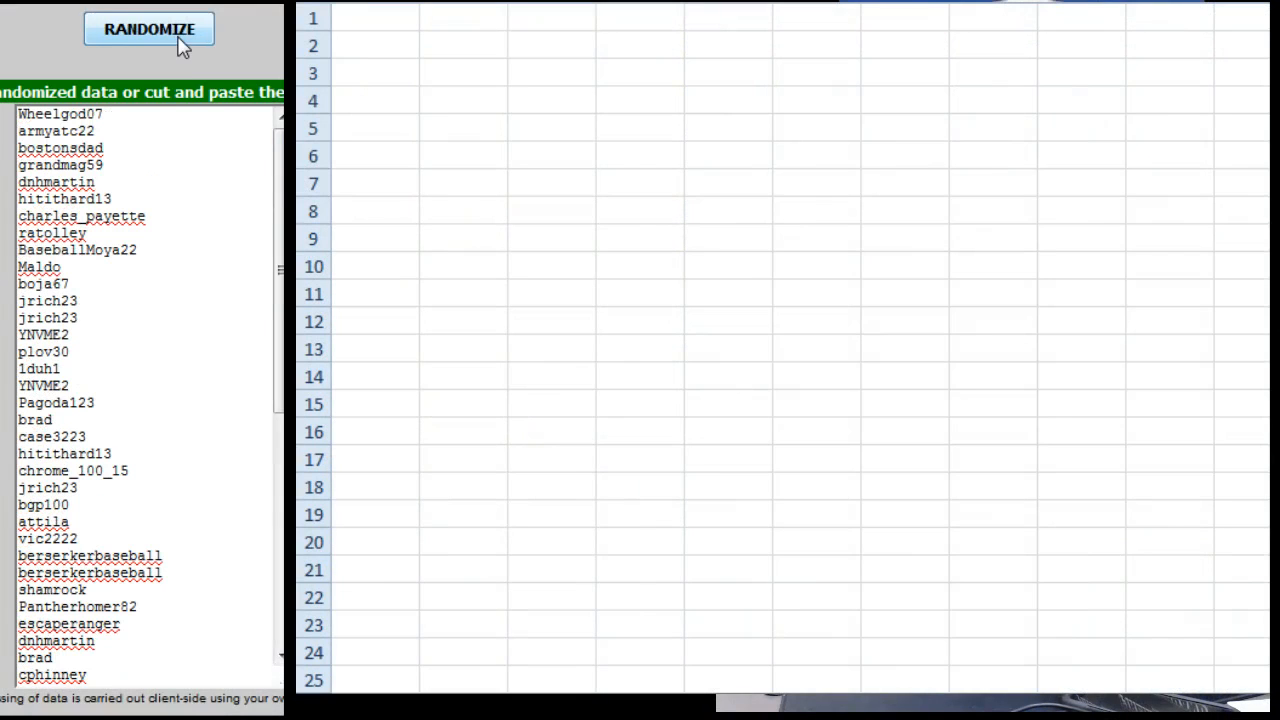
{"action": "left_click", "coordinate": [148, 29]}
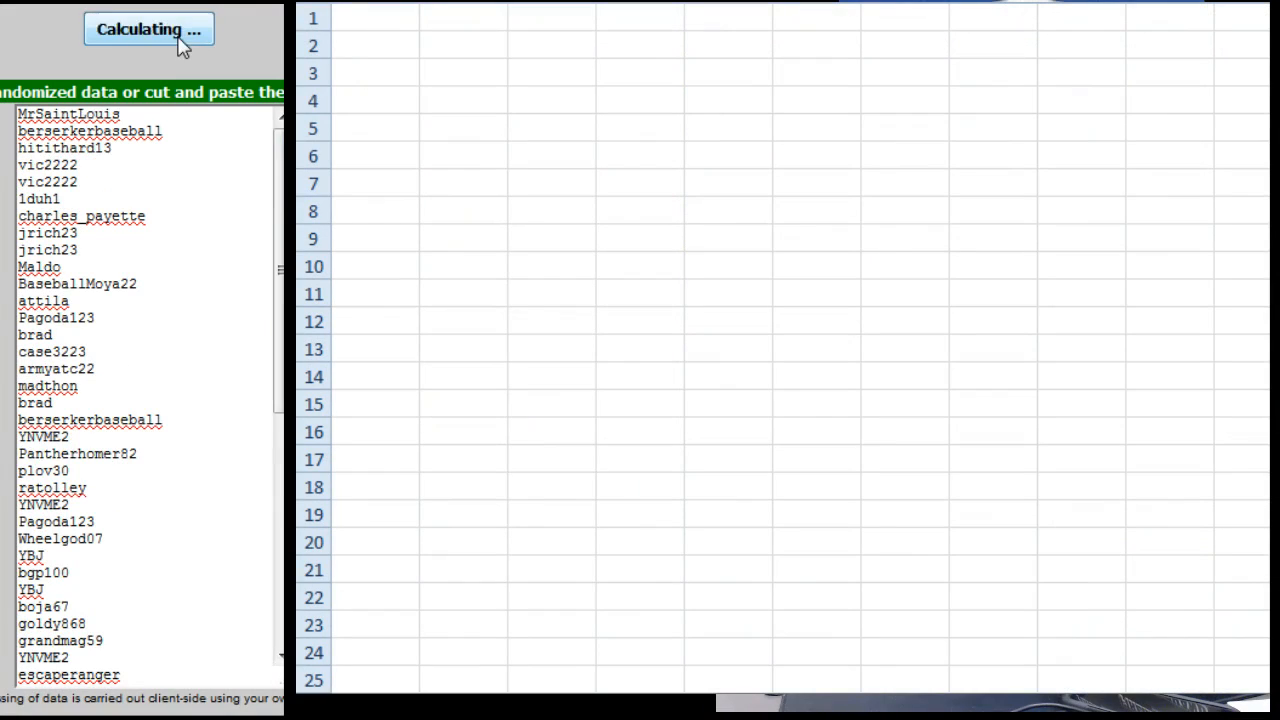
{"action": "left_click", "coordinate": [148, 28]}
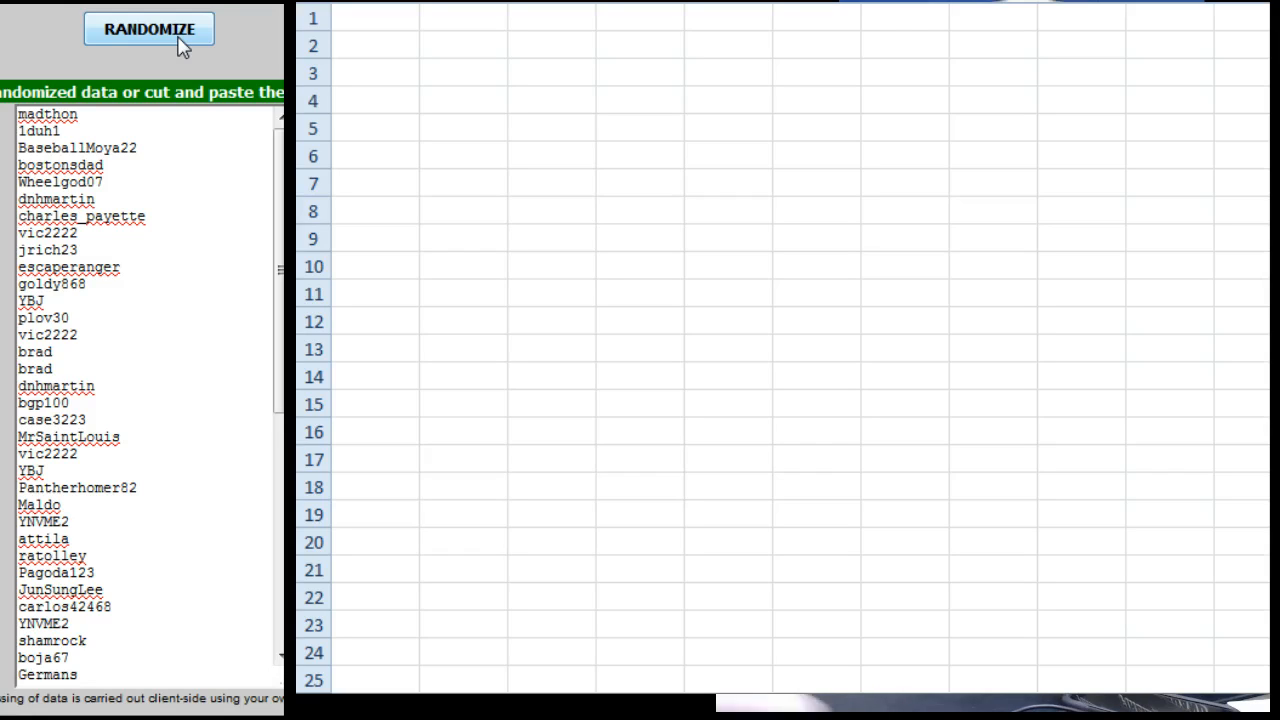
Step: Copy all shuffled usernames, paste them into A1, and widen column A to fit
{"action": "left_click_drag", "start_coordinate": [47, 113], "coordinate": [145, 216]}
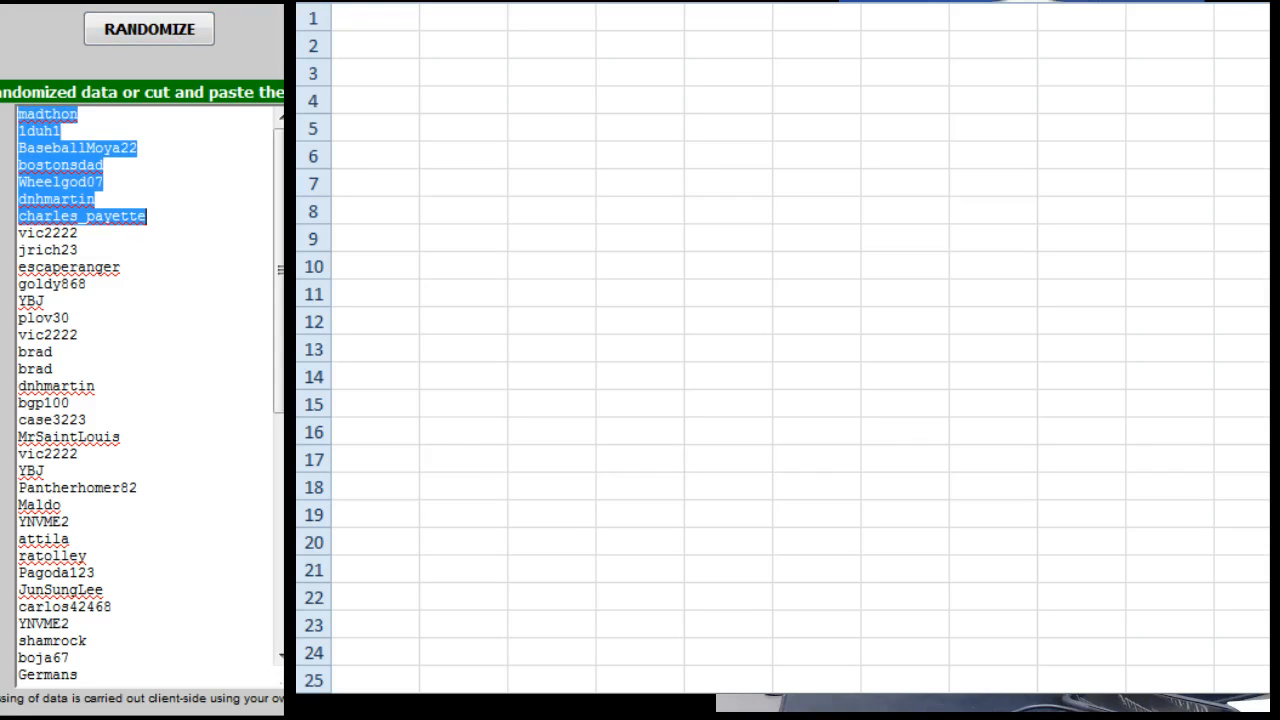
{"action": "left_click", "coordinate": [148, 28]}
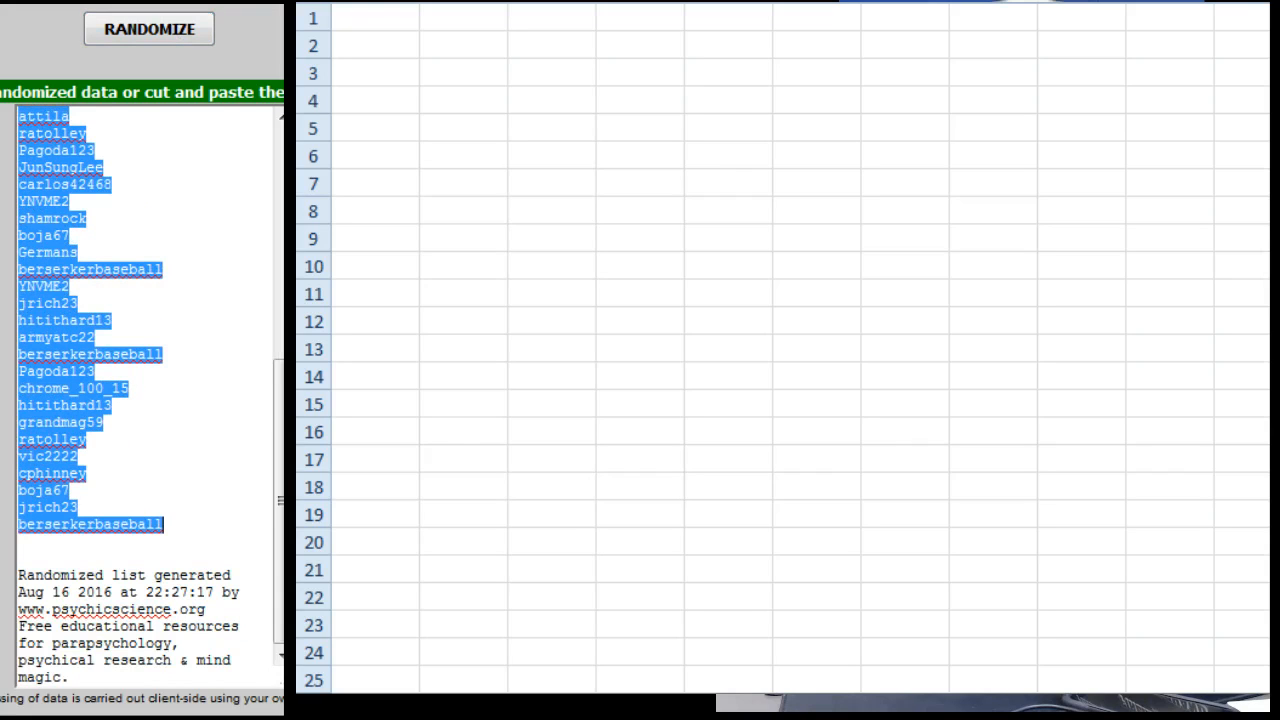
{"action": "right_click", "coordinate": [90, 524]}
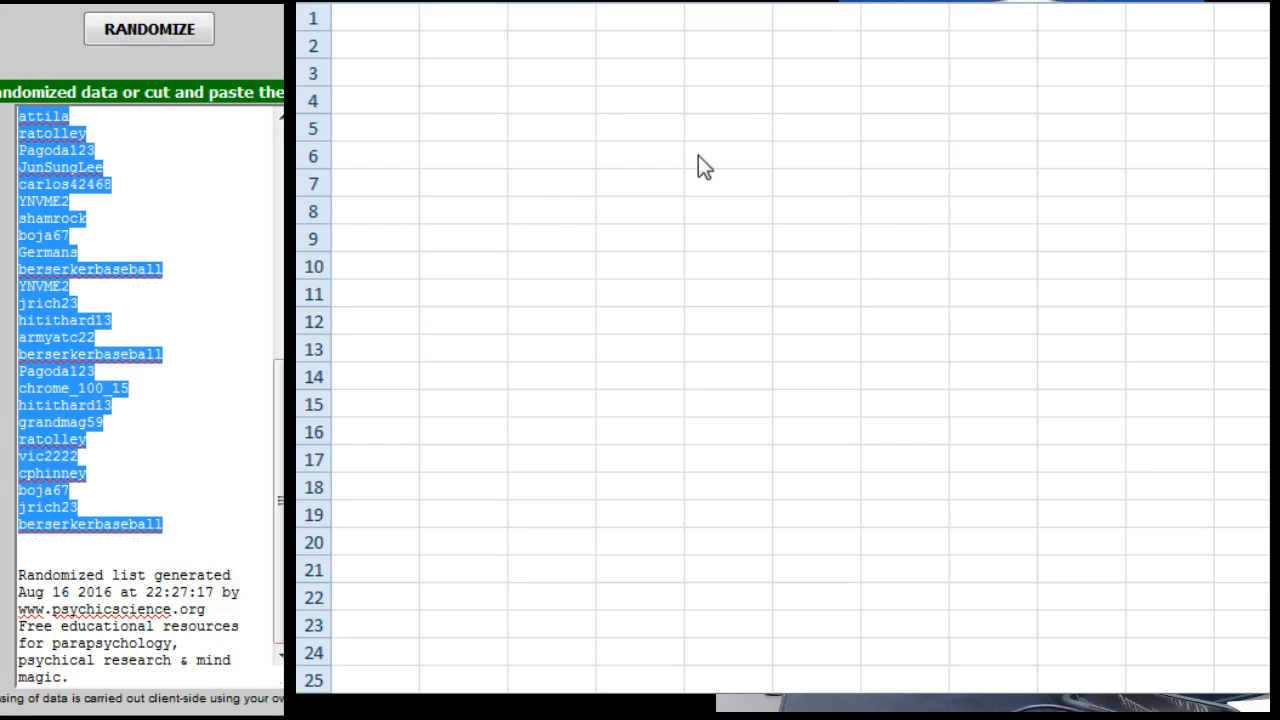
{"action": "left_click", "coordinate": [148, 28]}
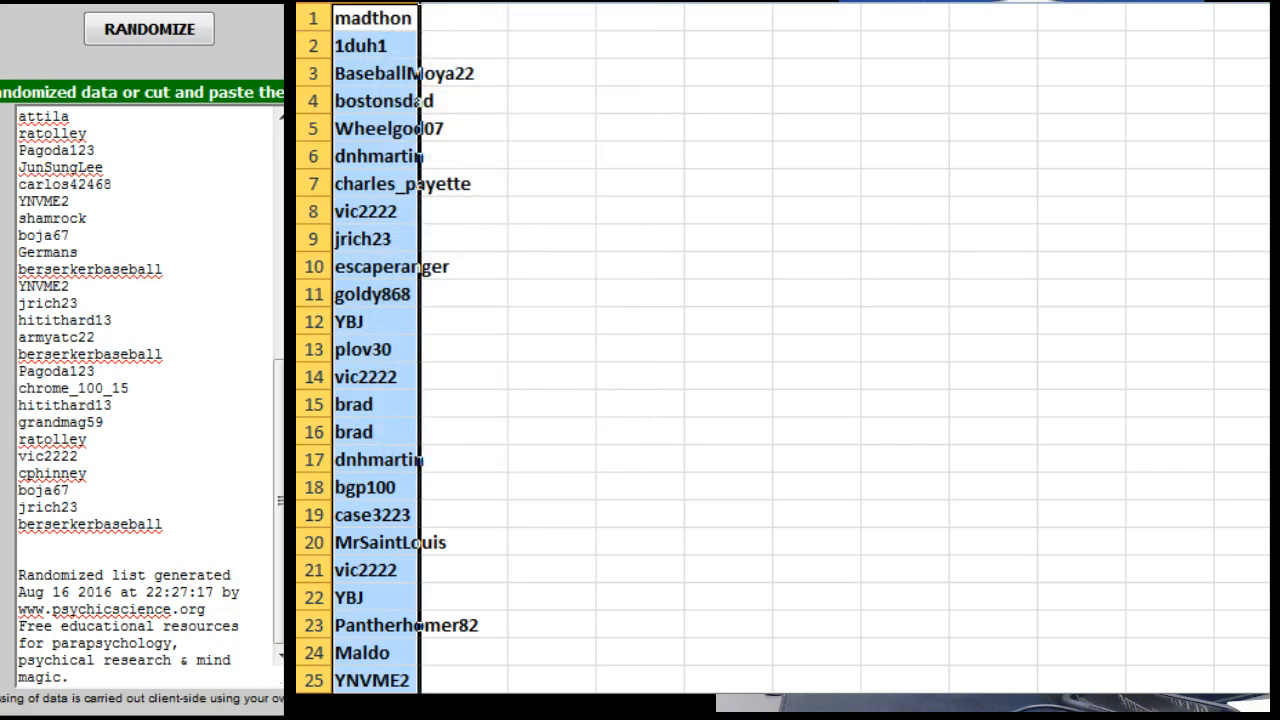
{"action": "left_click", "coordinate": [542, 18]}
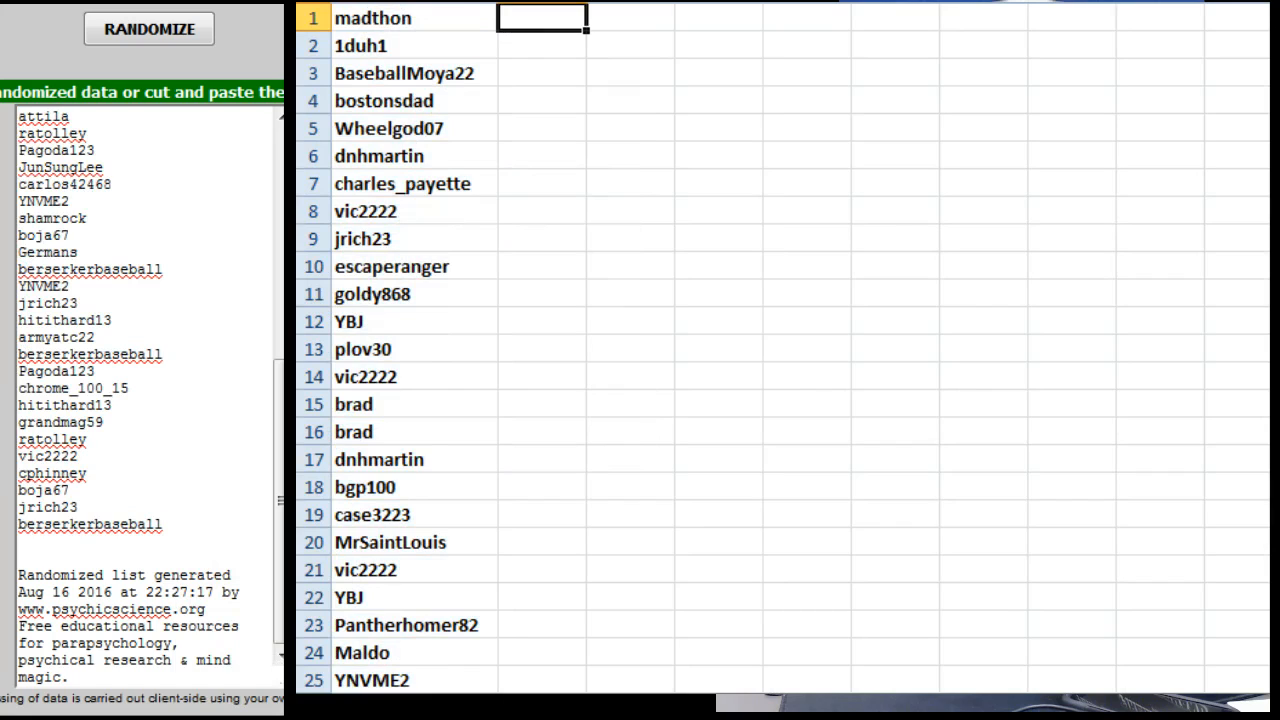
{"action": "left_click", "coordinate": [148, 27]}
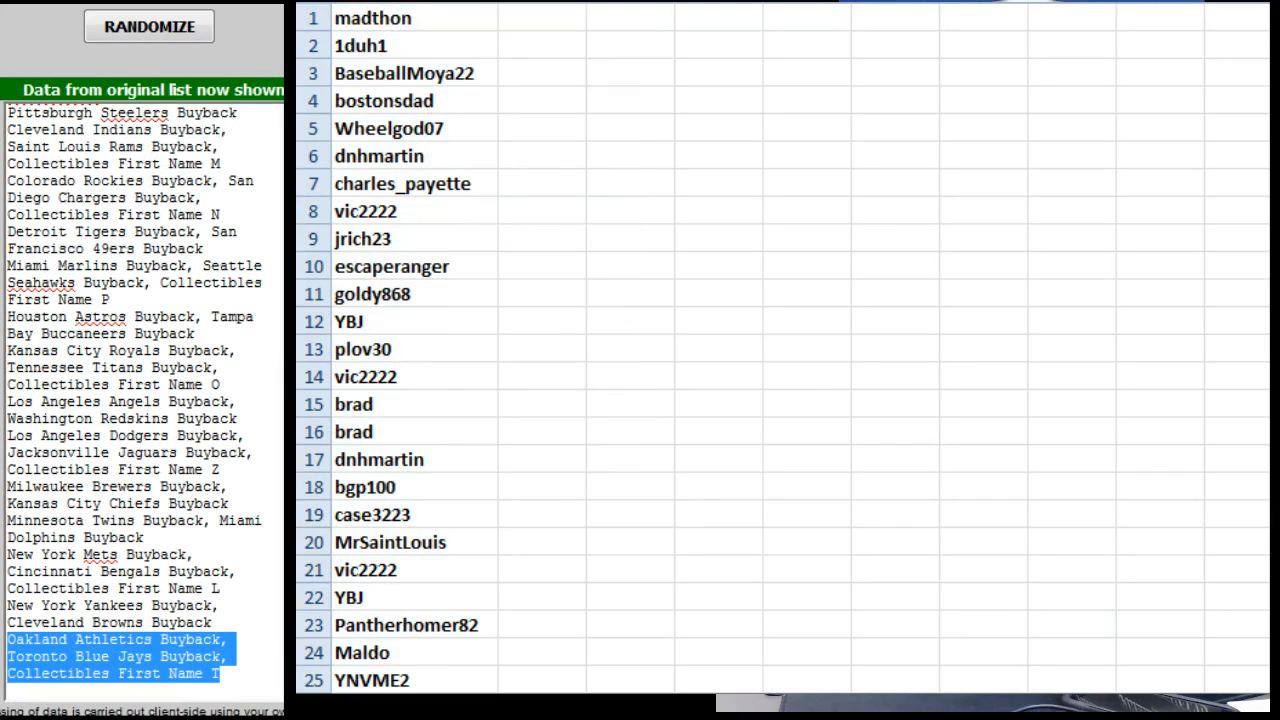
Step: Paste the team buyback list into the randomizer and randomize it four times
{"action": "left_click", "coordinate": [148, 26]}
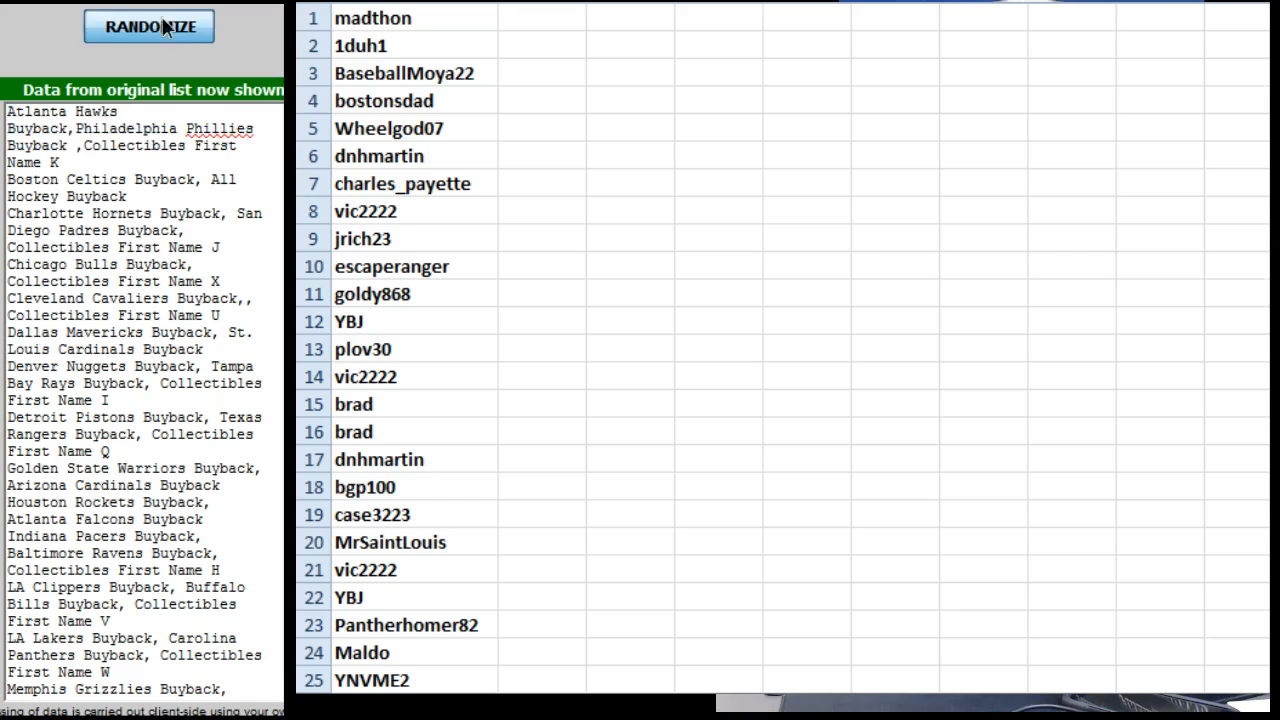
{"action": "left_click", "coordinate": [148, 26]}
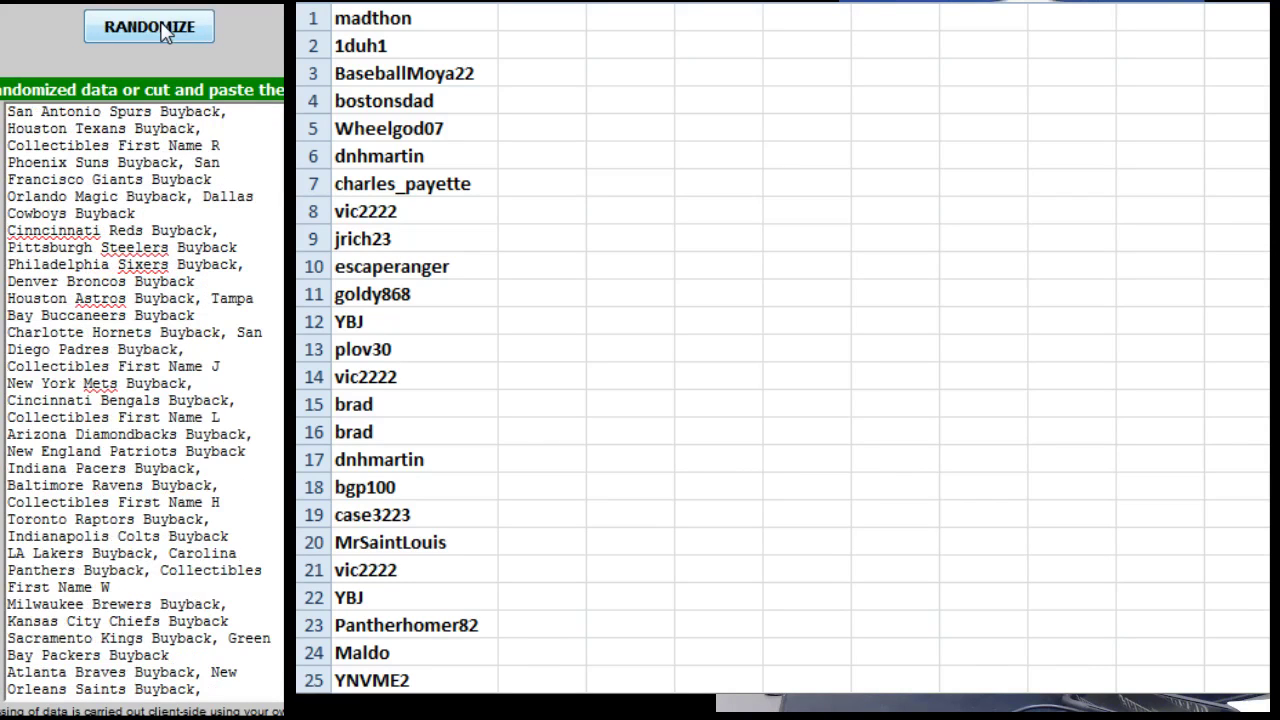
{"action": "left_click", "coordinate": [149, 26]}
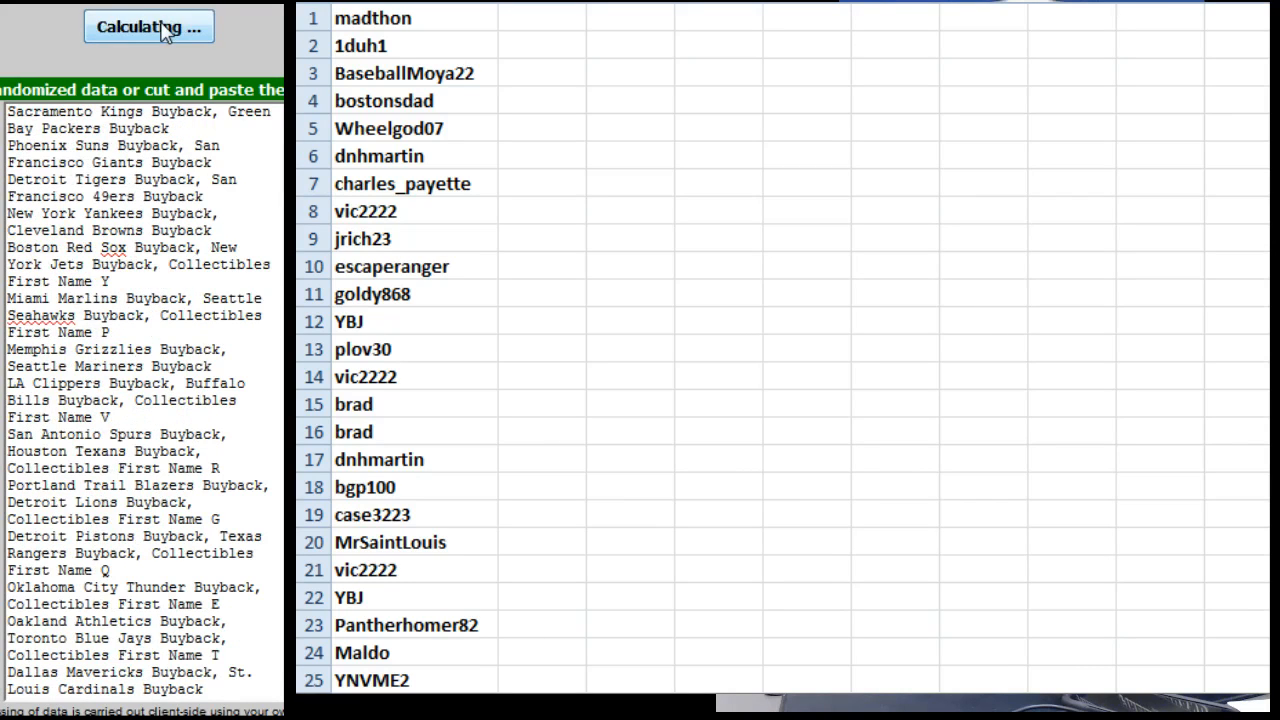
{"action": "left_click", "coordinate": [148, 26]}
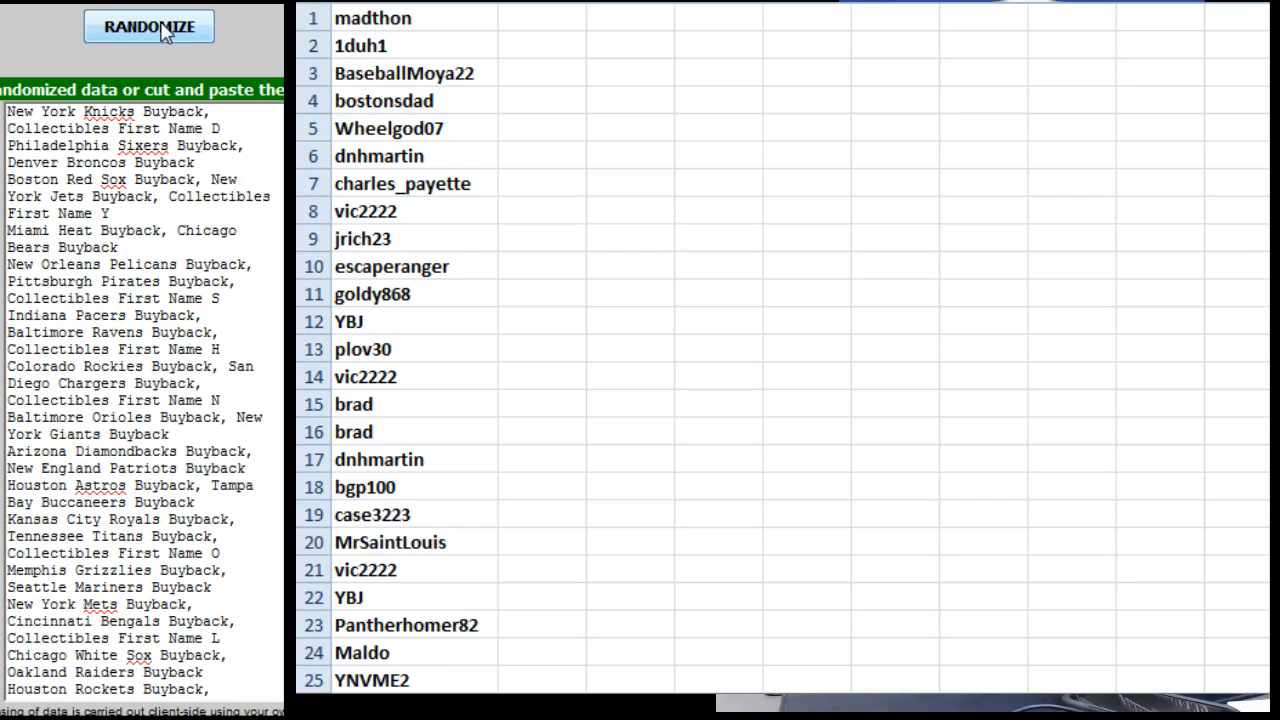
{"action": "left_click", "coordinate": [149, 26]}
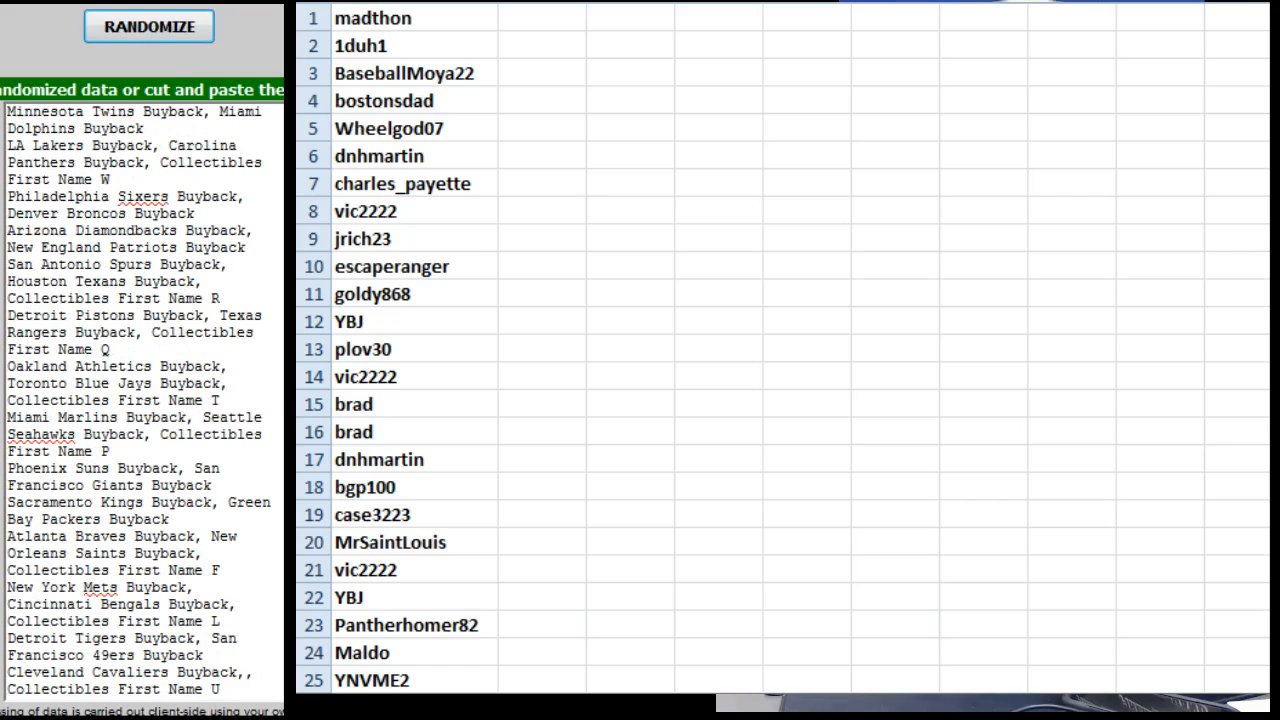
Step: Copy the shuffled buyback spots into column B and select the name-buyback table
{"action": "left_click_drag", "start_coordinate": [7, 111], "coordinate": [110, 180]}
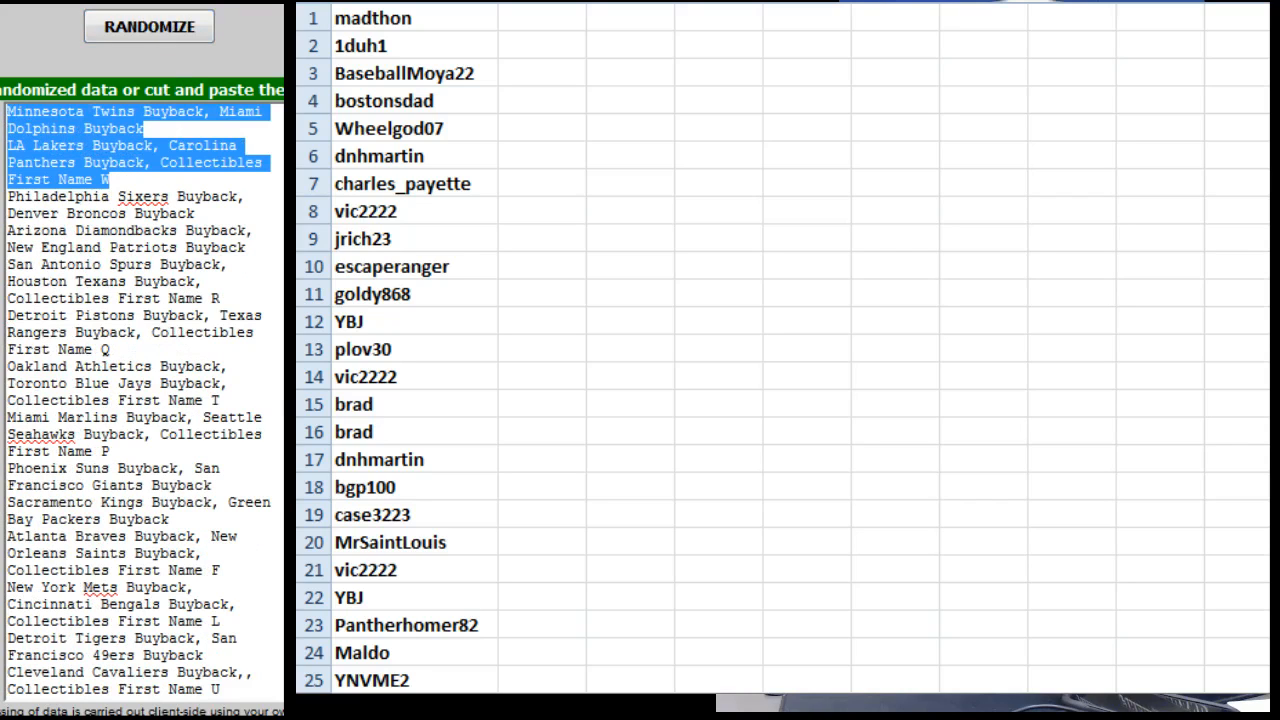
{"action": "left_click", "coordinate": [148, 26]}
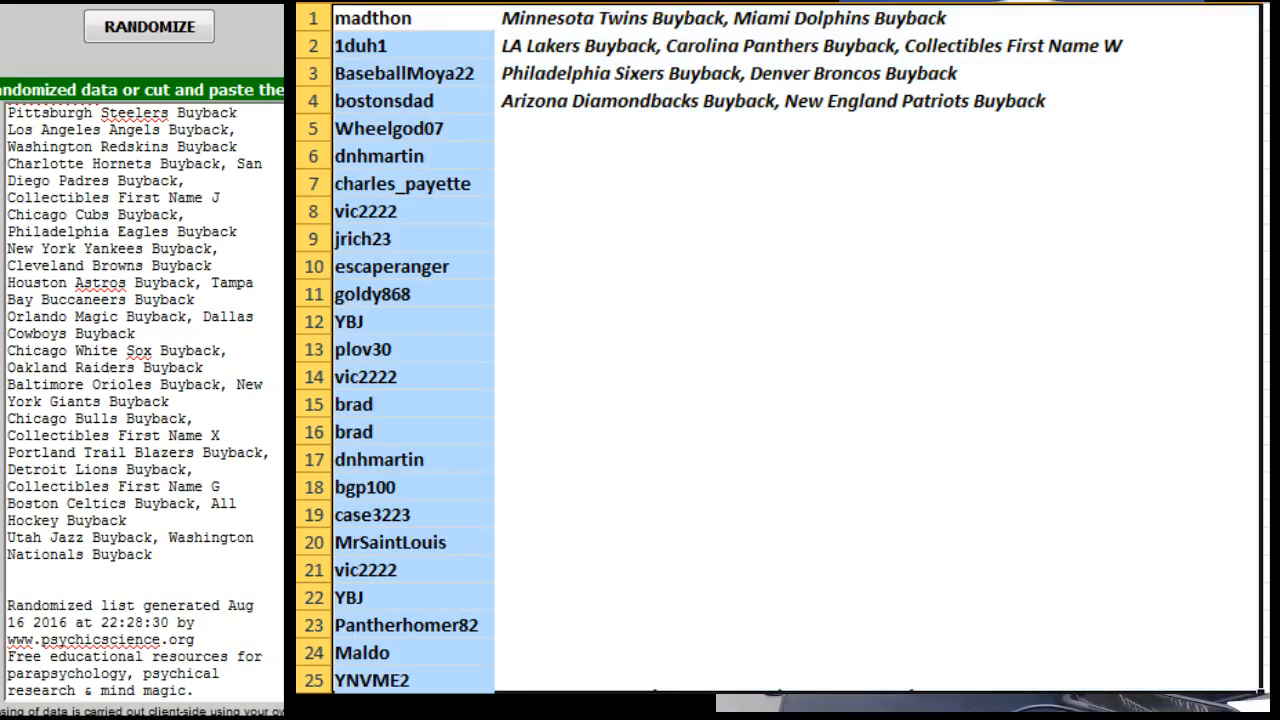
{"action": "left_click", "coordinate": [149, 26]}
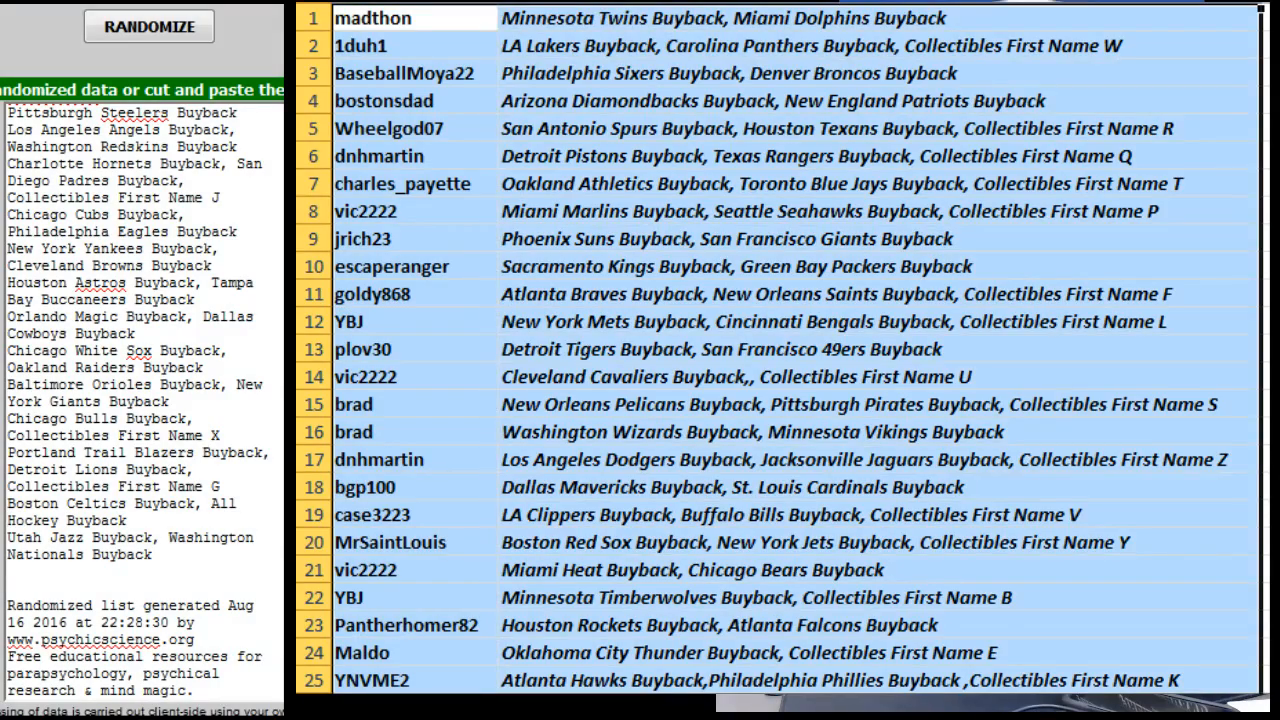
{"action": "left_click", "coordinate": [148, 26]}
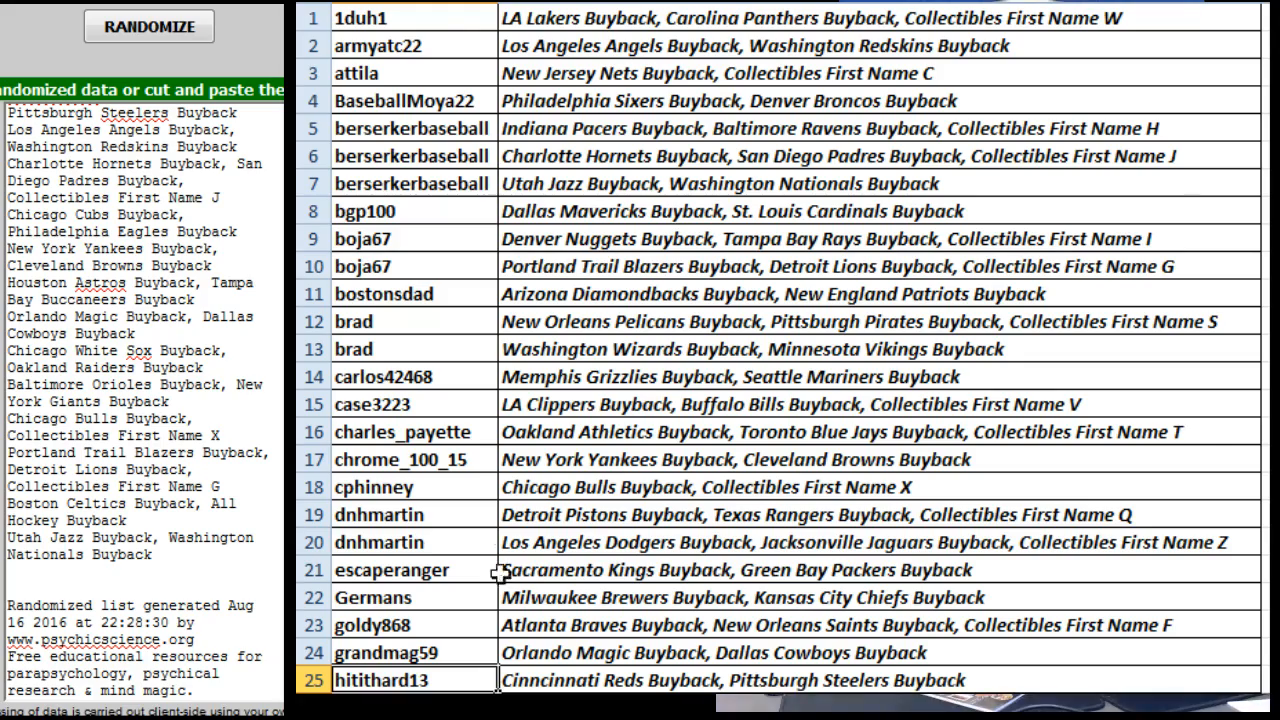
Step: Scroll down to confirm all 50 sorted rows, ending with the YNVME2 entries
{"action": "scroll", "scroll_direction": "down", "scroll_amount": 3}
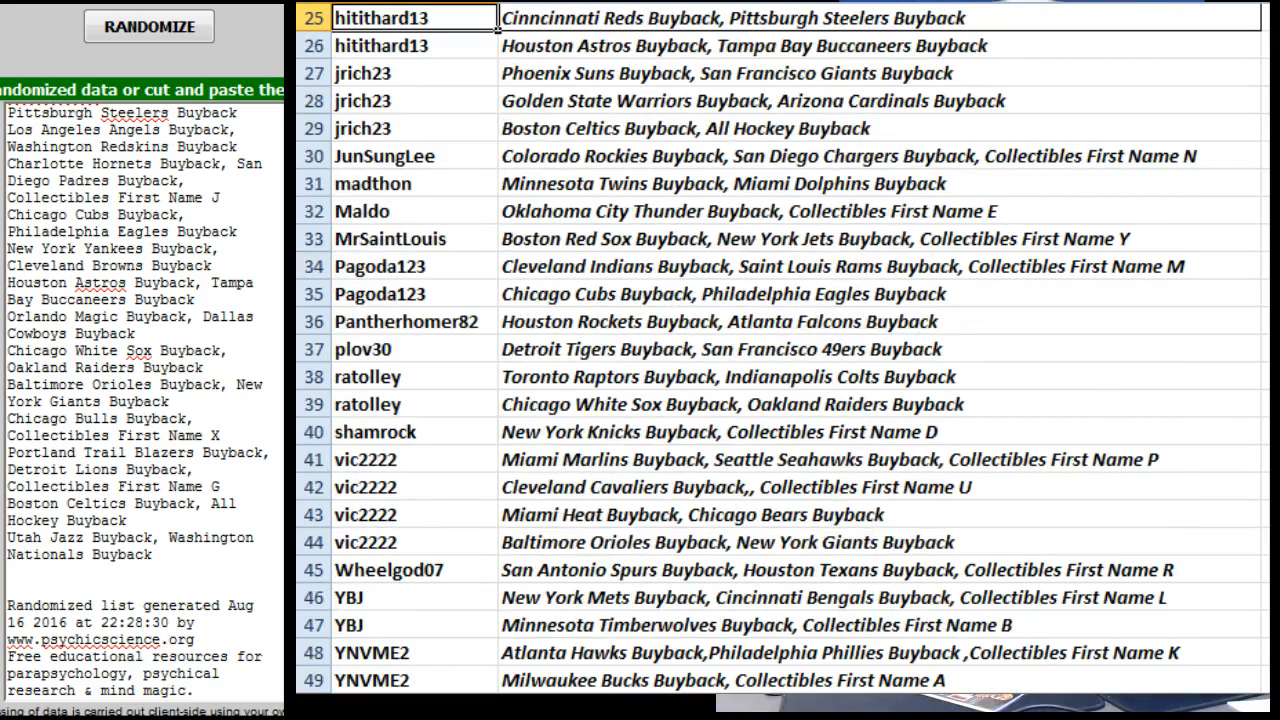
{"action": "scroll", "scroll_direction": "down", "scroll_amount": 3}
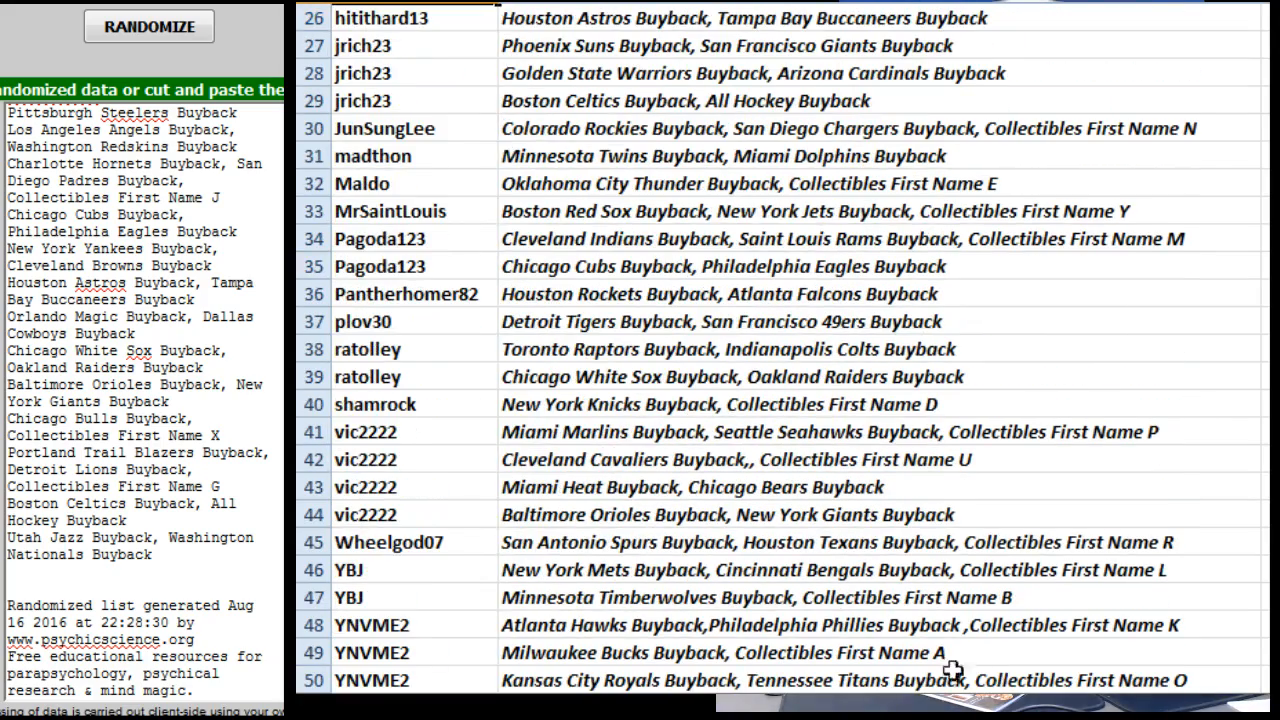